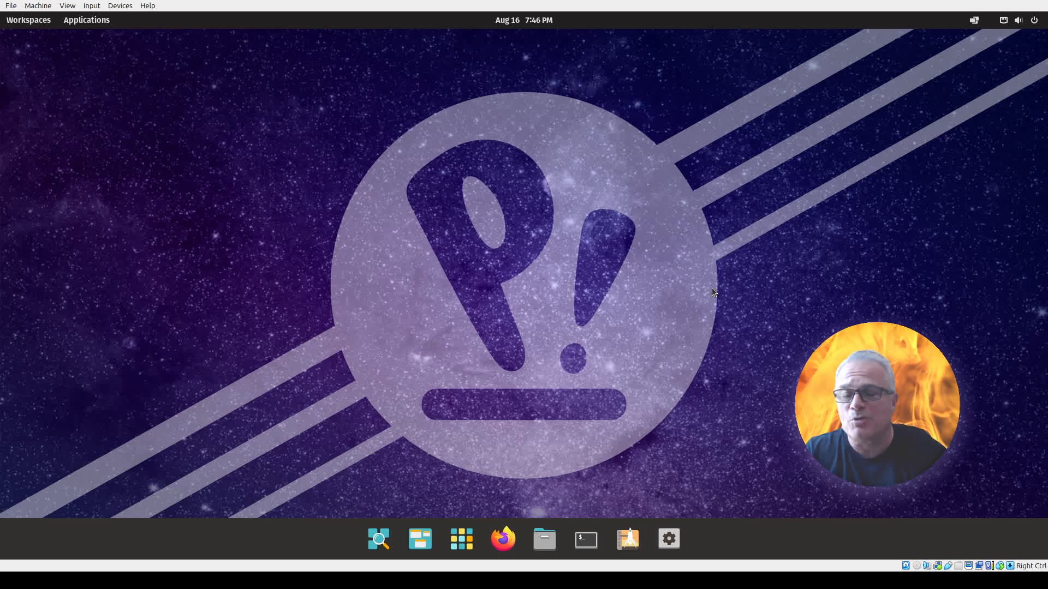
mouse_move(665, 250)
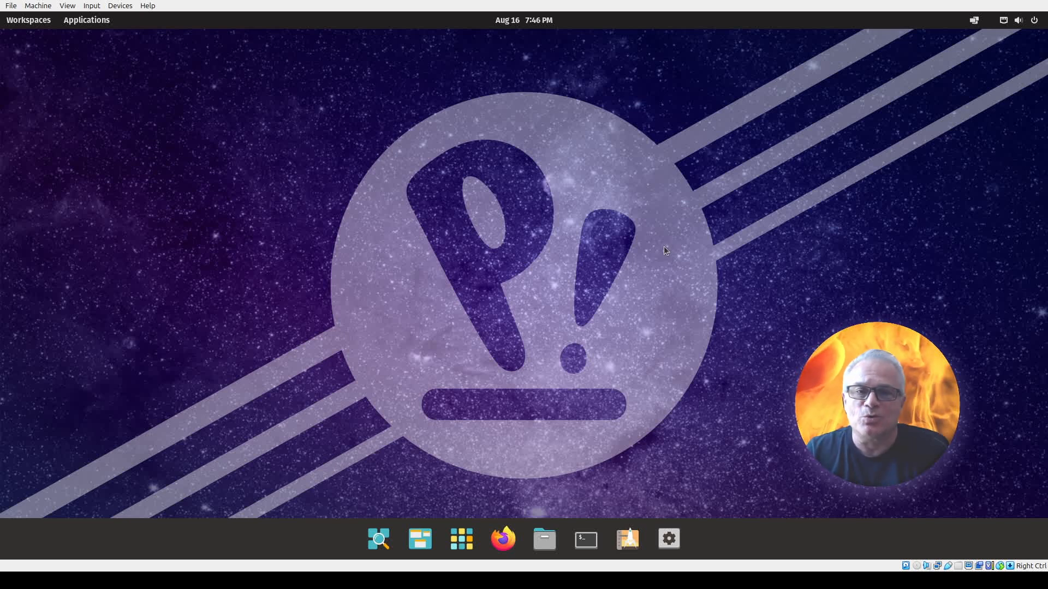
mouse_move(733, 388)
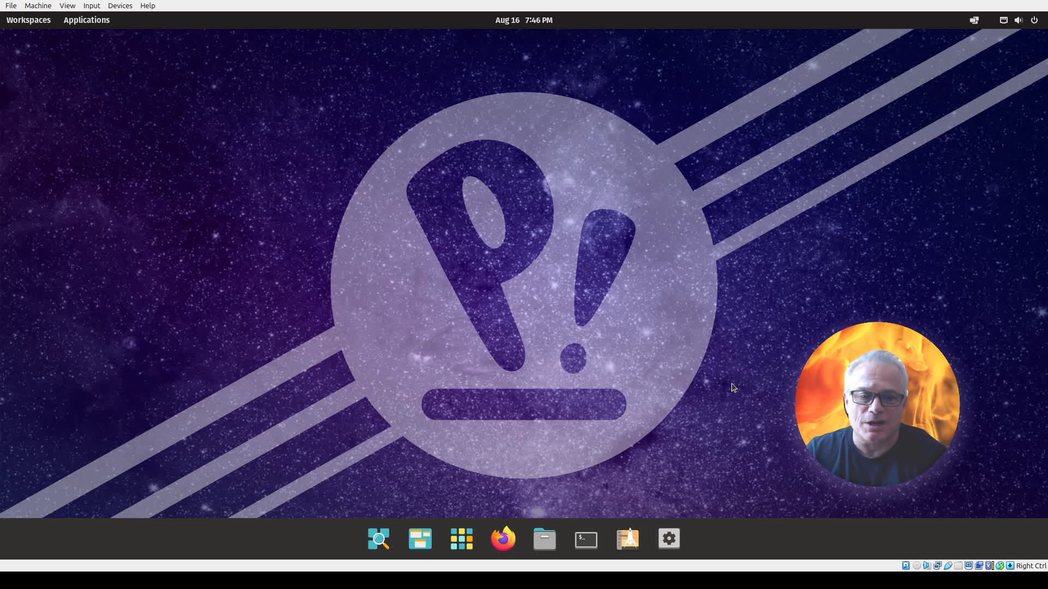
mouse_move(656, 435)
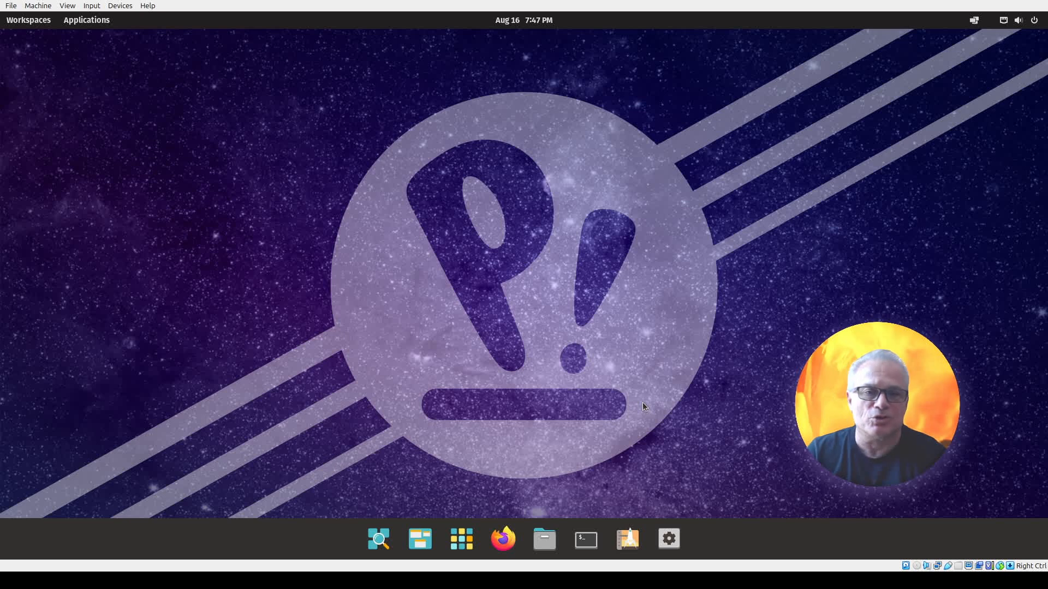
mouse_move(585, 538)
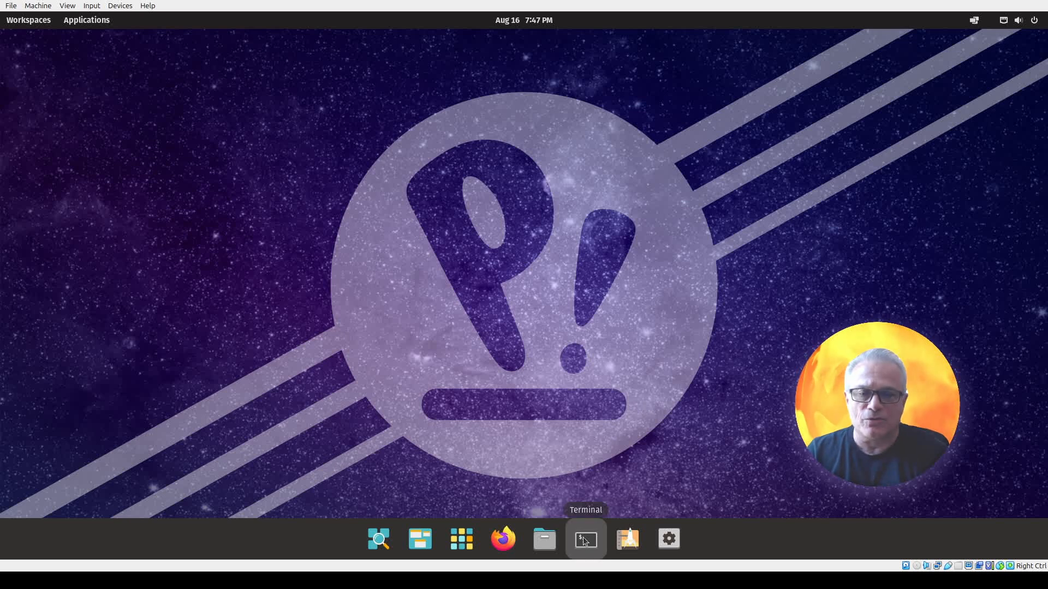
Run neofetch in a new Terminal to show Pop!_OS 22.04 LTS details in VirtualBox
left_click(585, 539)
type("neofet")
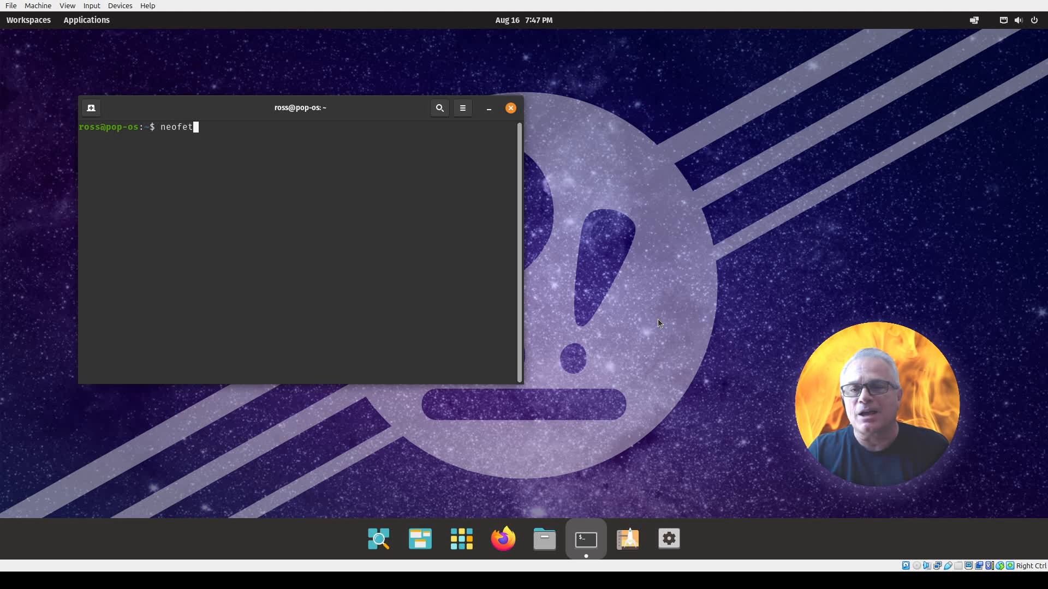
key("Return")
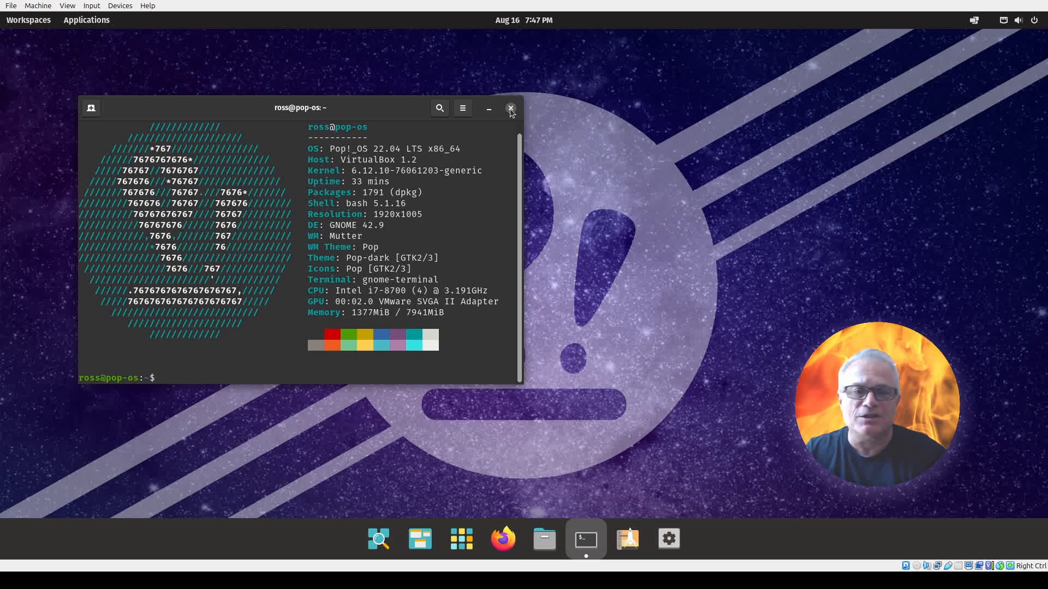
Close the terminal and open the Applications library from the Workspaces overview
left_click(510, 107)
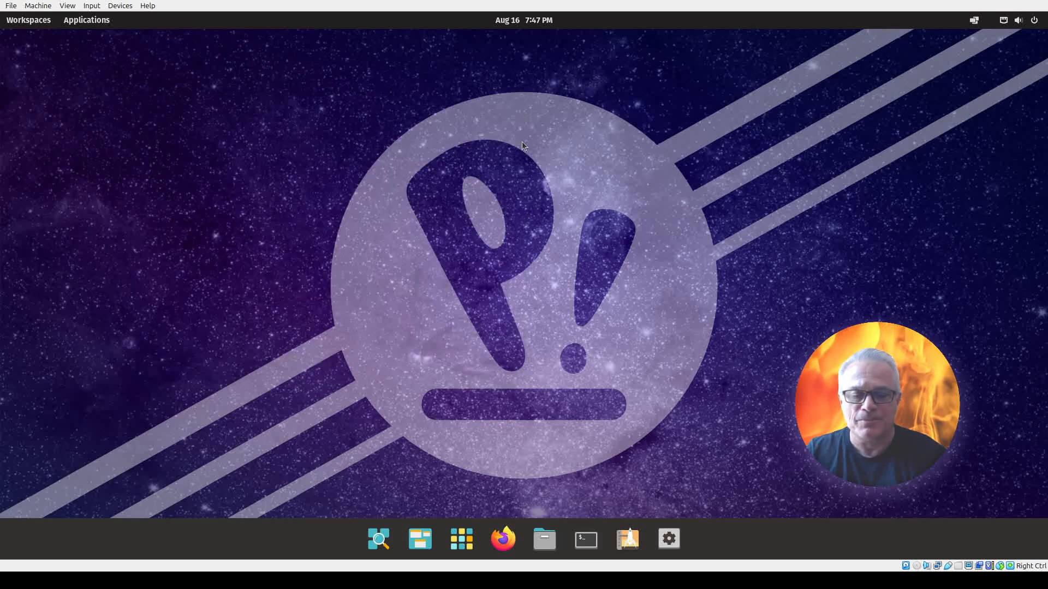
mouse_move(874, 513)
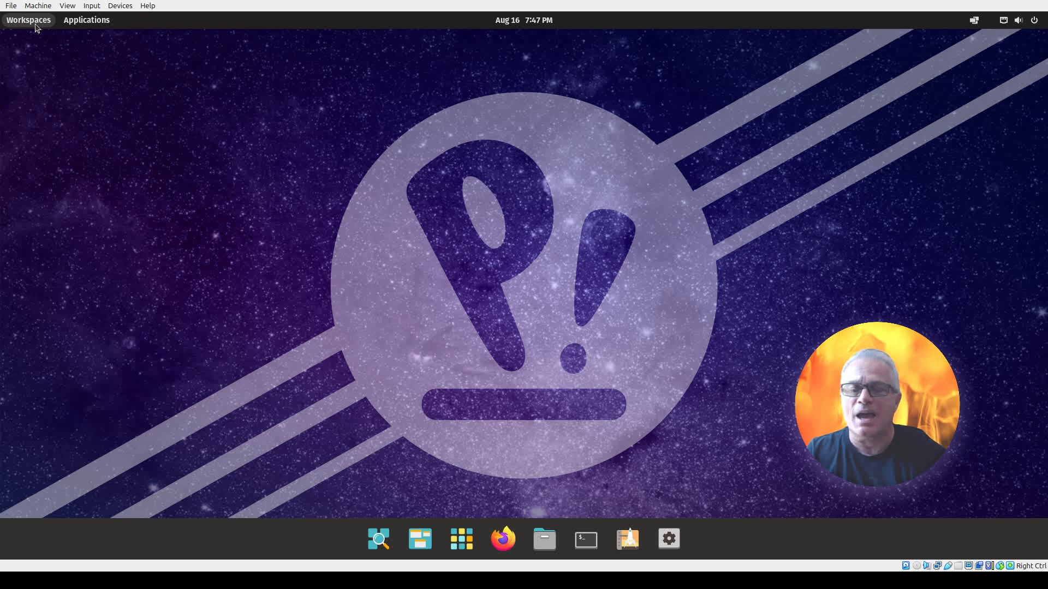
left_click(28, 19)
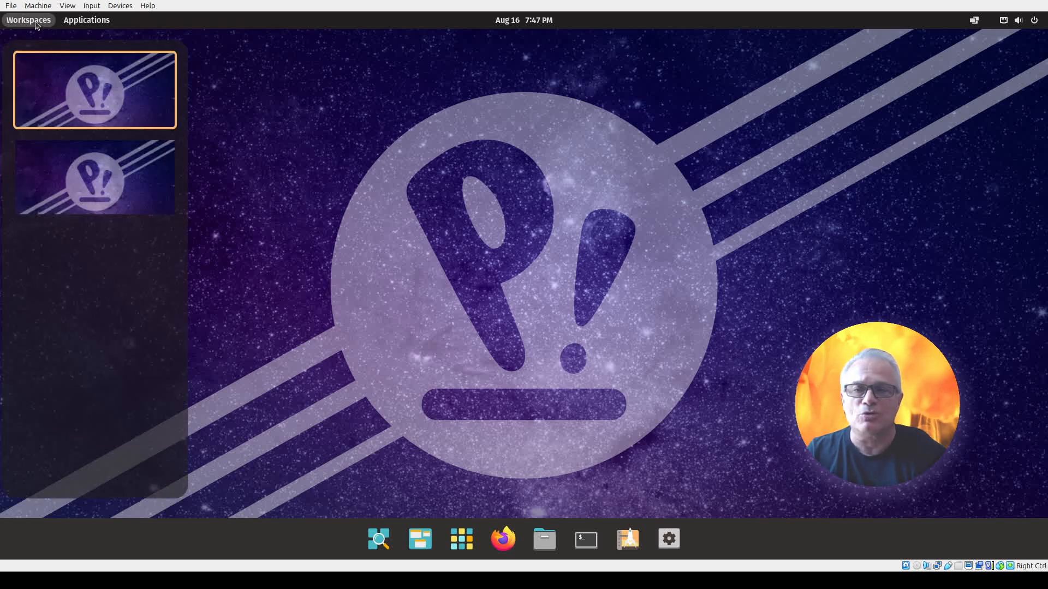
left_click(86, 20)
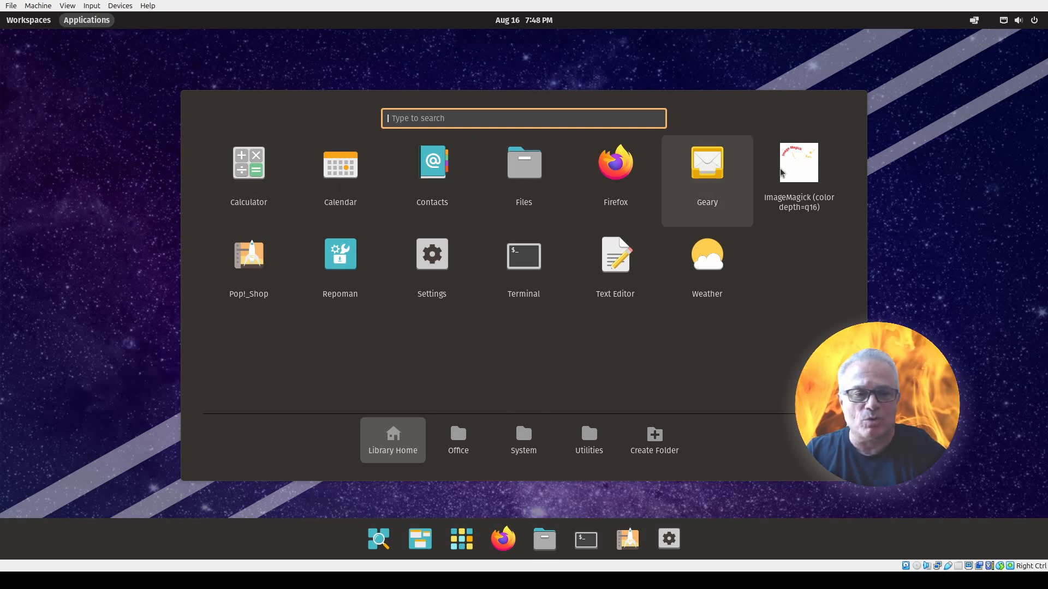
mouse_move(759, 264)
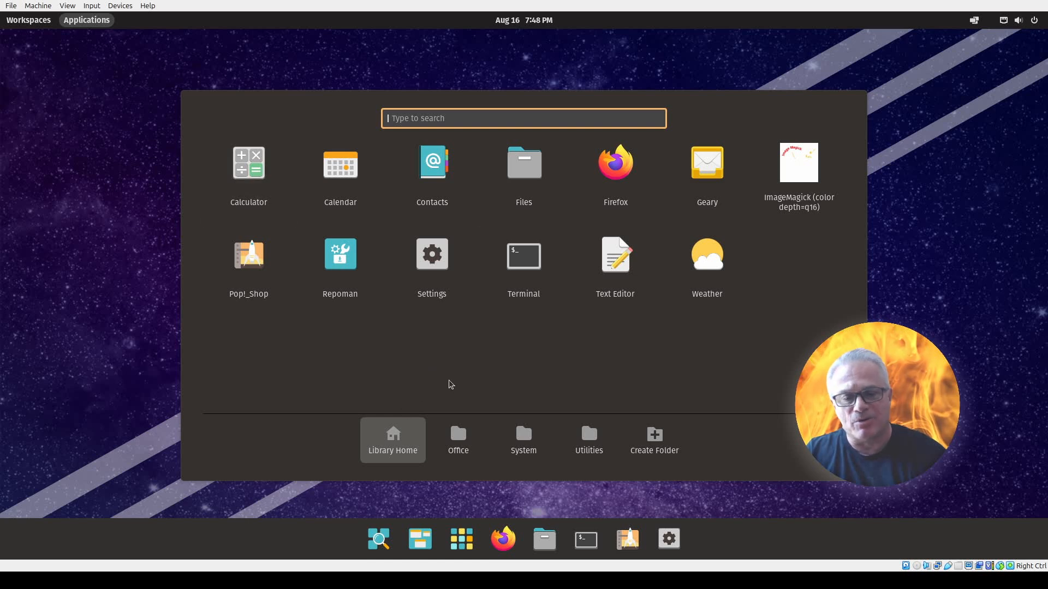
mouse_move(712, 446)
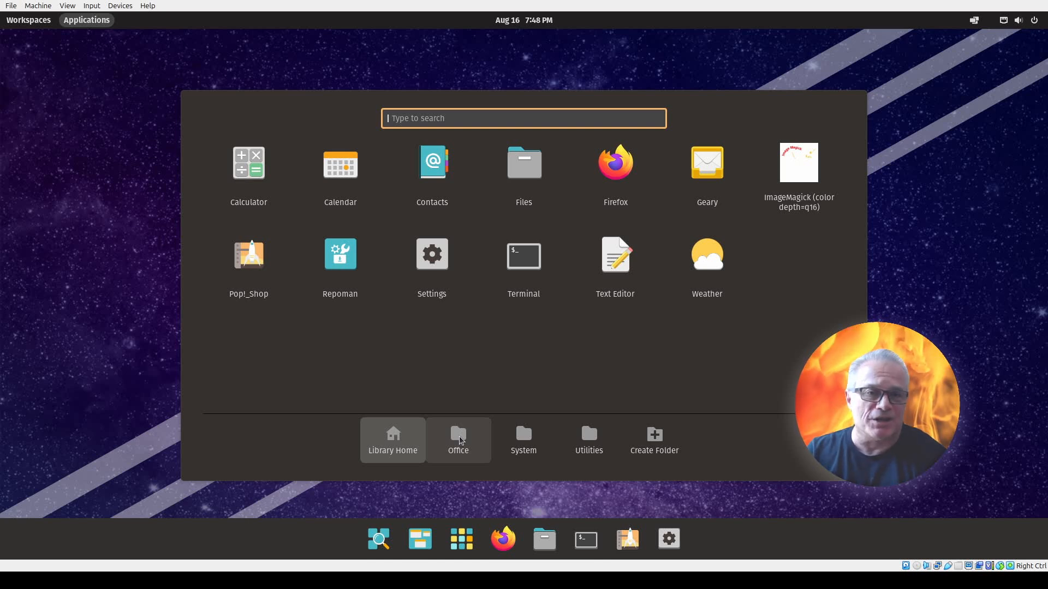
Browse the Office, System and Utilities folders, then return to the library home view
left_click(458, 440)
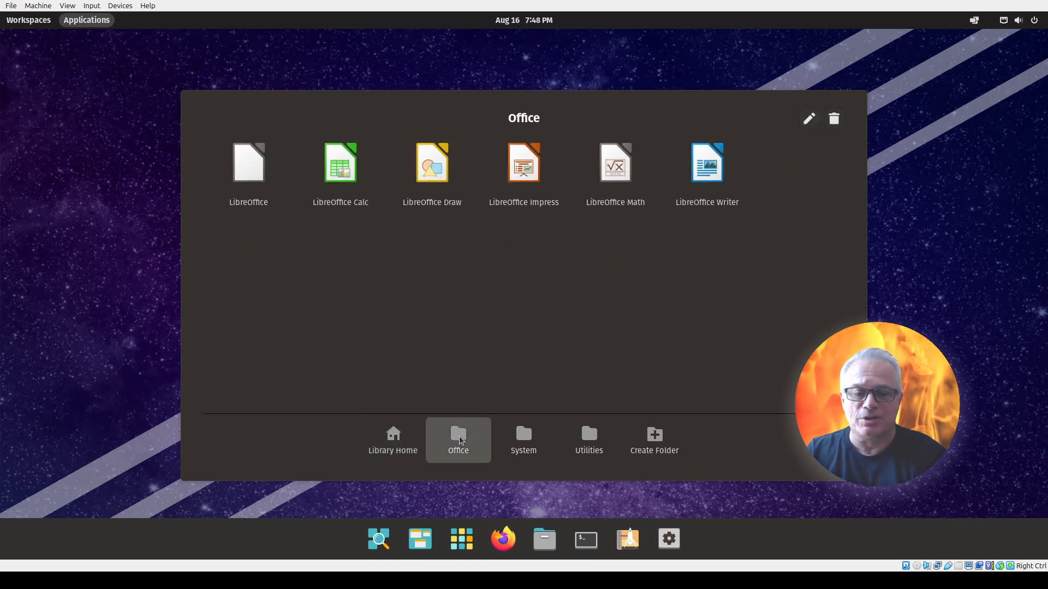
left_click(524, 439)
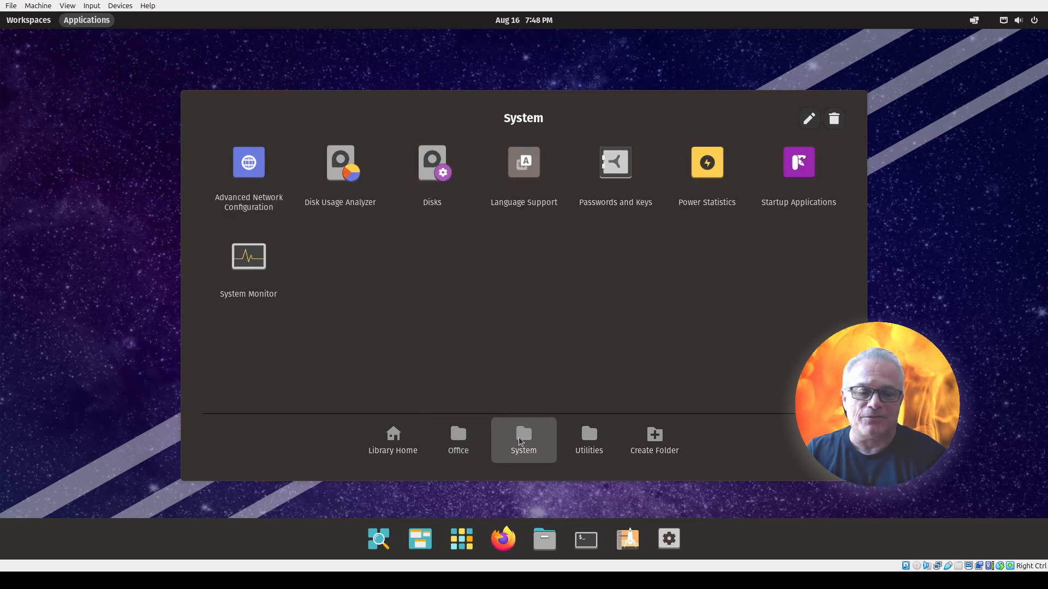
left_click(588, 440)
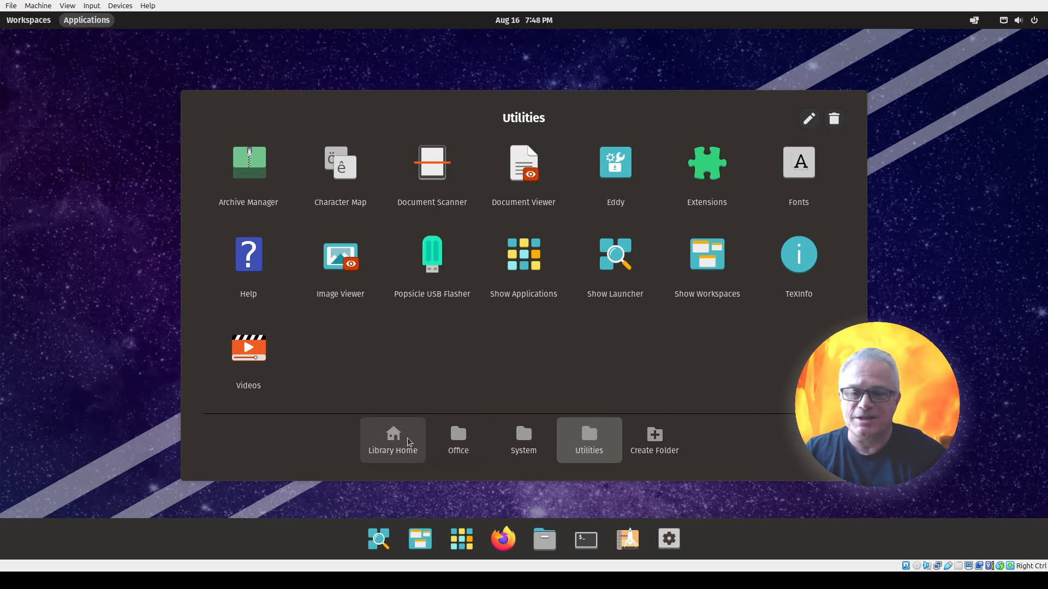
left_click(393, 440)
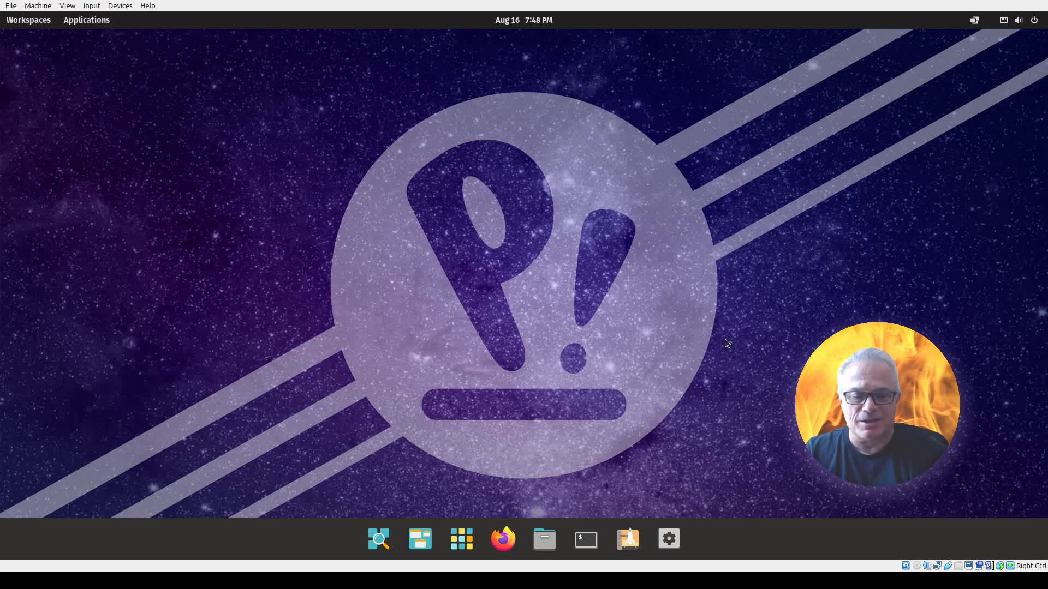
mouse_move(503, 539)
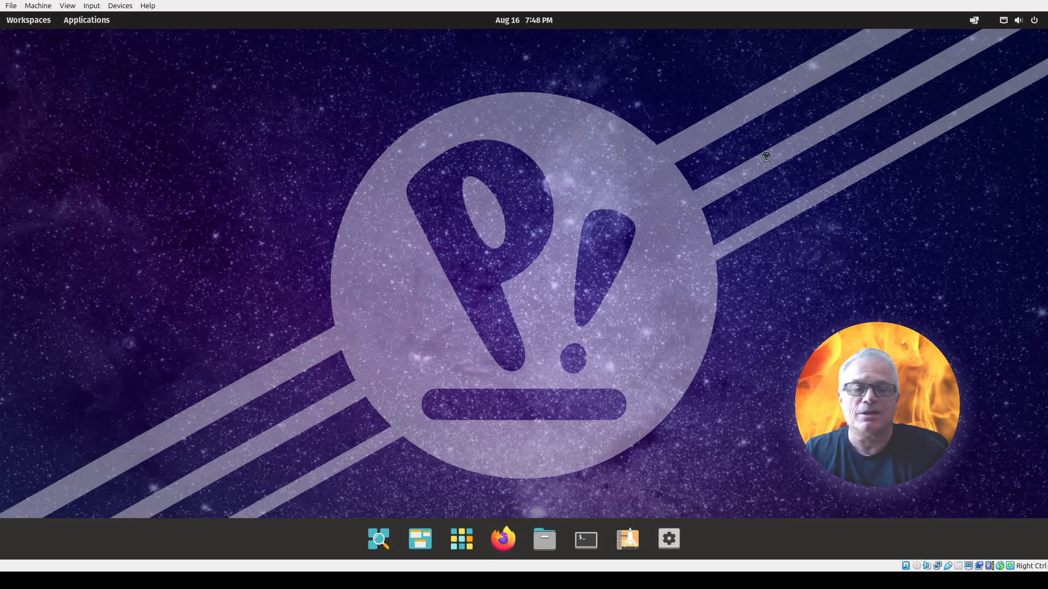
Launch Firefox and the Files app, then turn on automatic window tiling
left_click(503, 539)
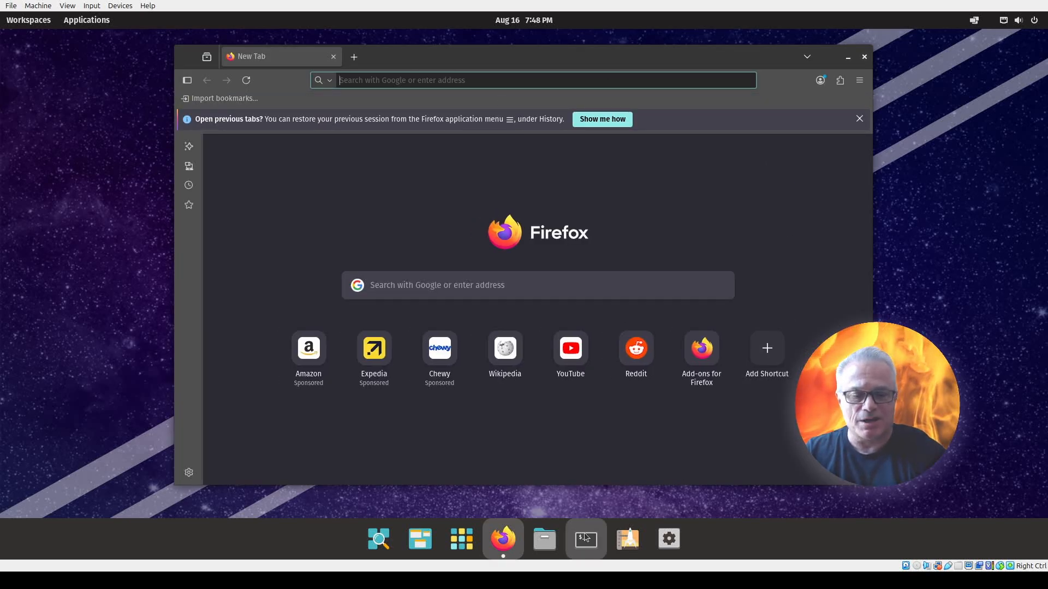
left_click(544, 538)
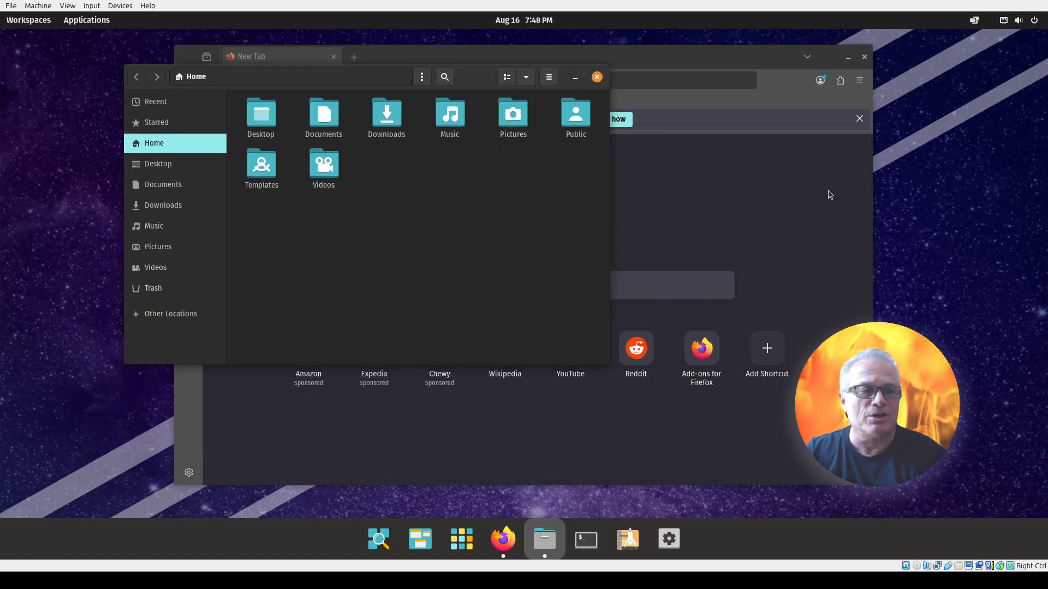
left_click(973, 20)
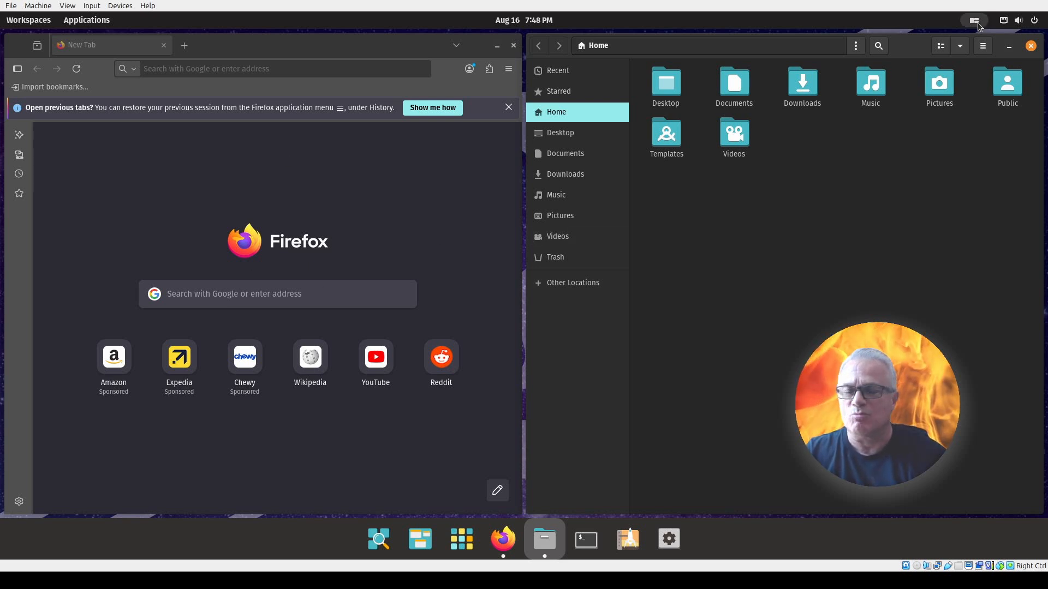
View the tiling keyboard shortcuts, turn tiling off, and close the open windows
left_click(973, 19)
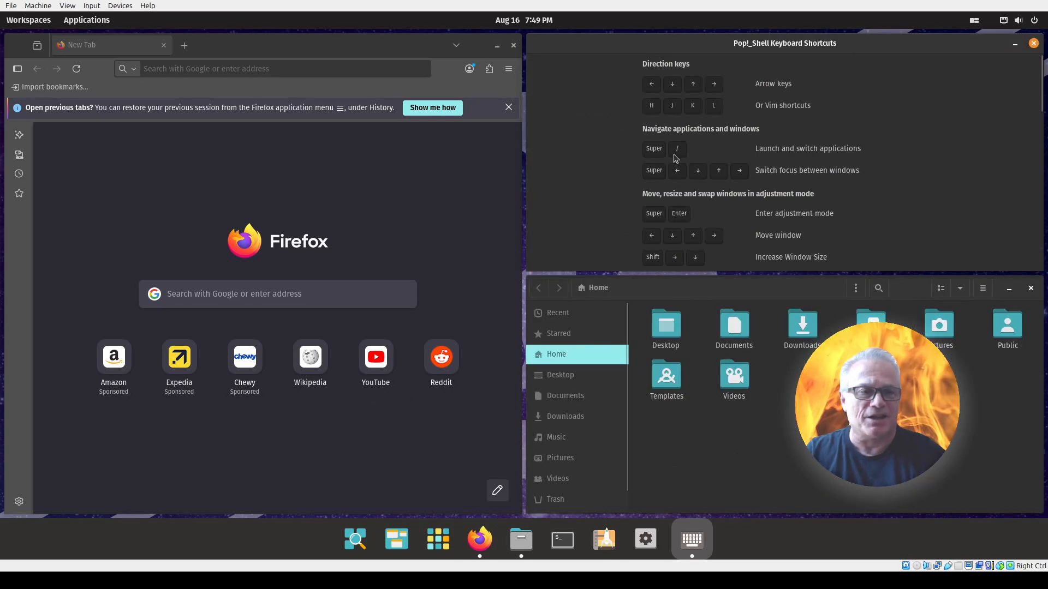
left_click(973, 20)
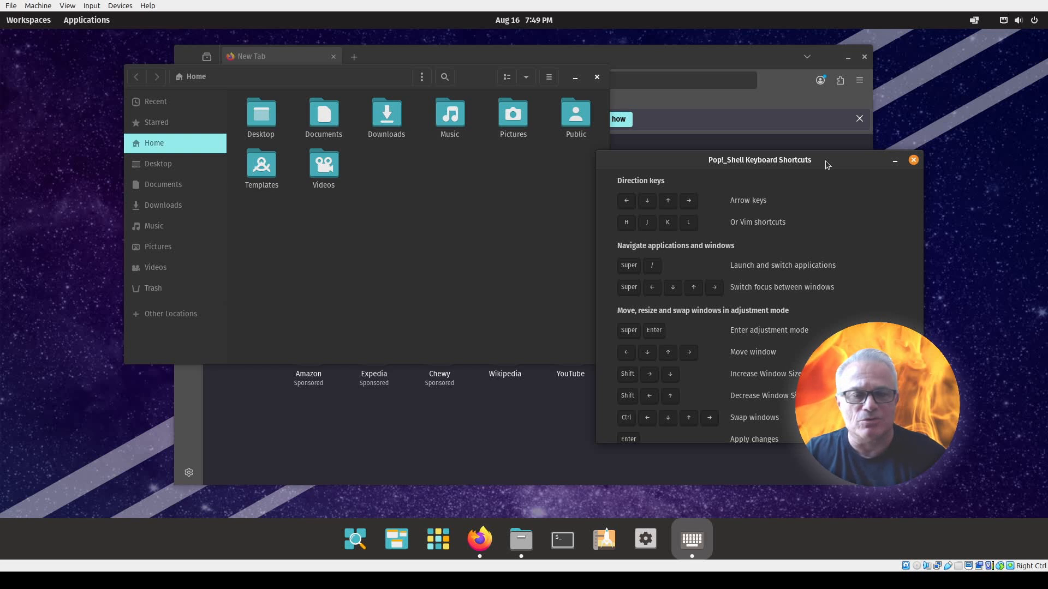
left_click(913, 160)
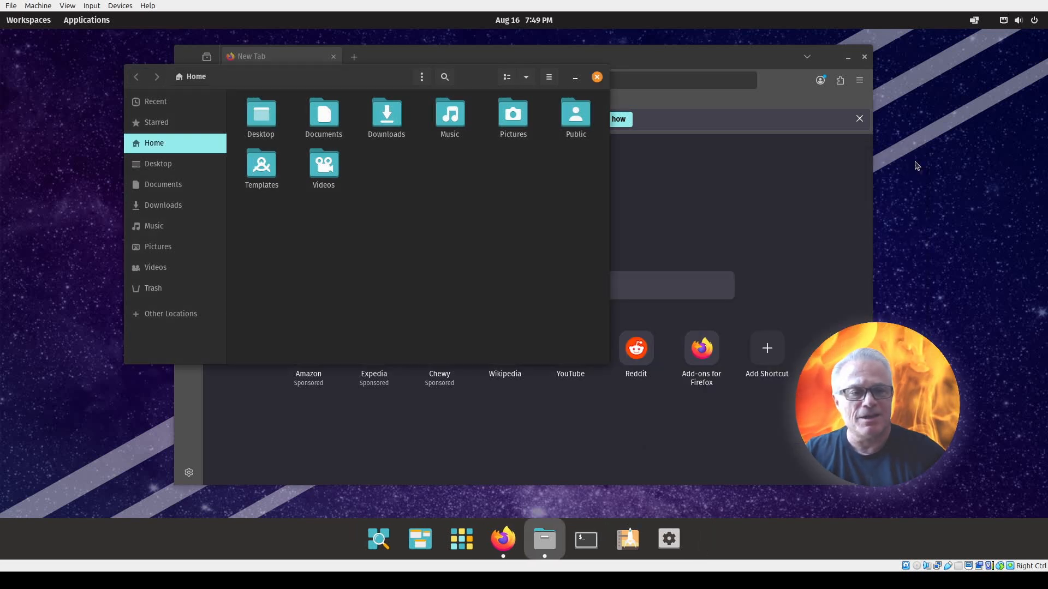
left_click(502, 539)
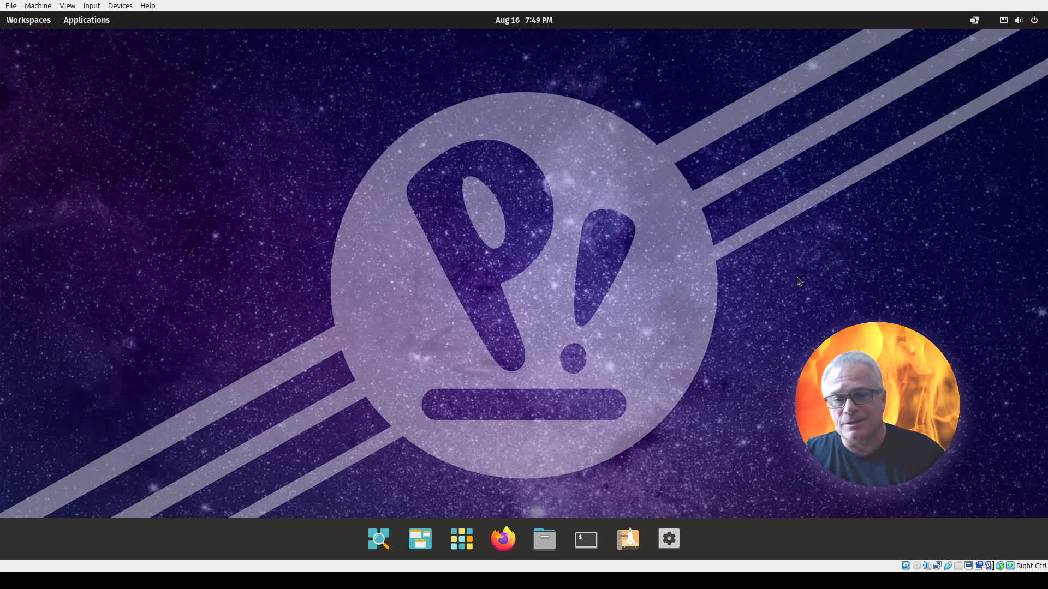
Launch Pop!_Shop and scroll through Categories, Pop!_Picks and Recently Updated
left_click(626, 539)
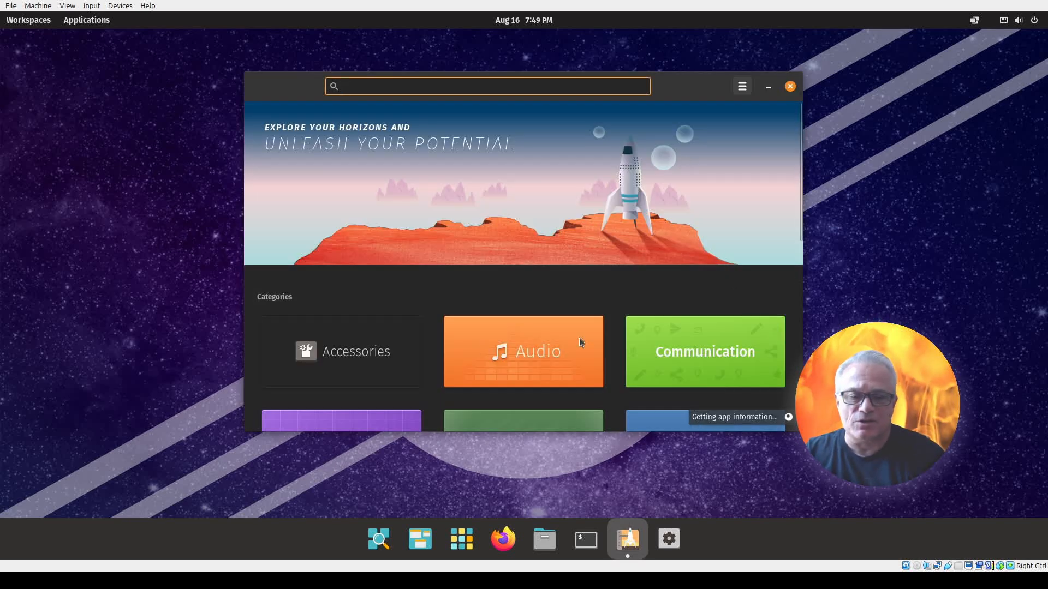
scroll("down", 3)
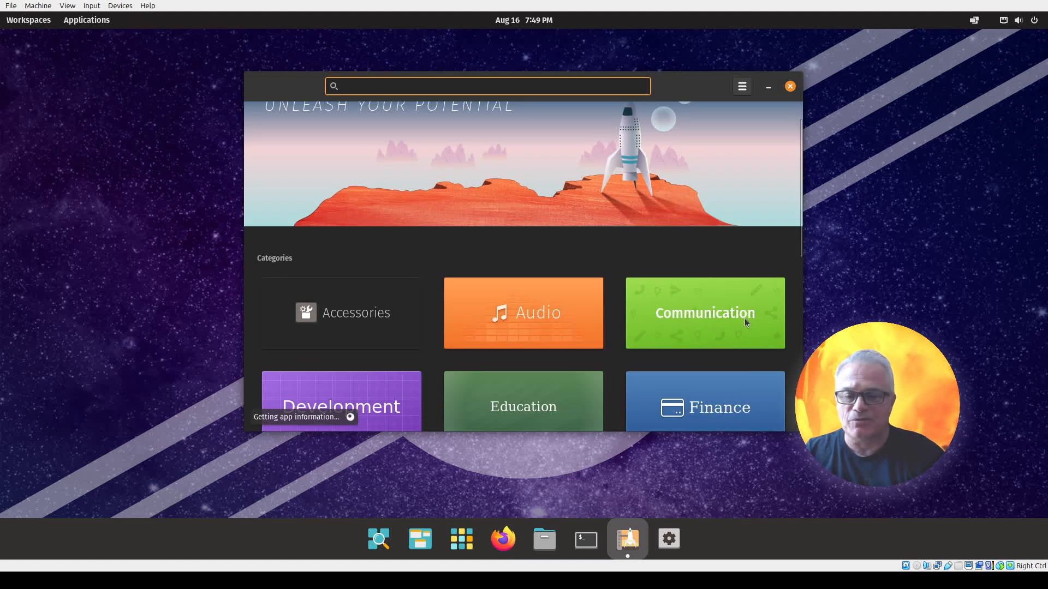
scroll("down", 3)
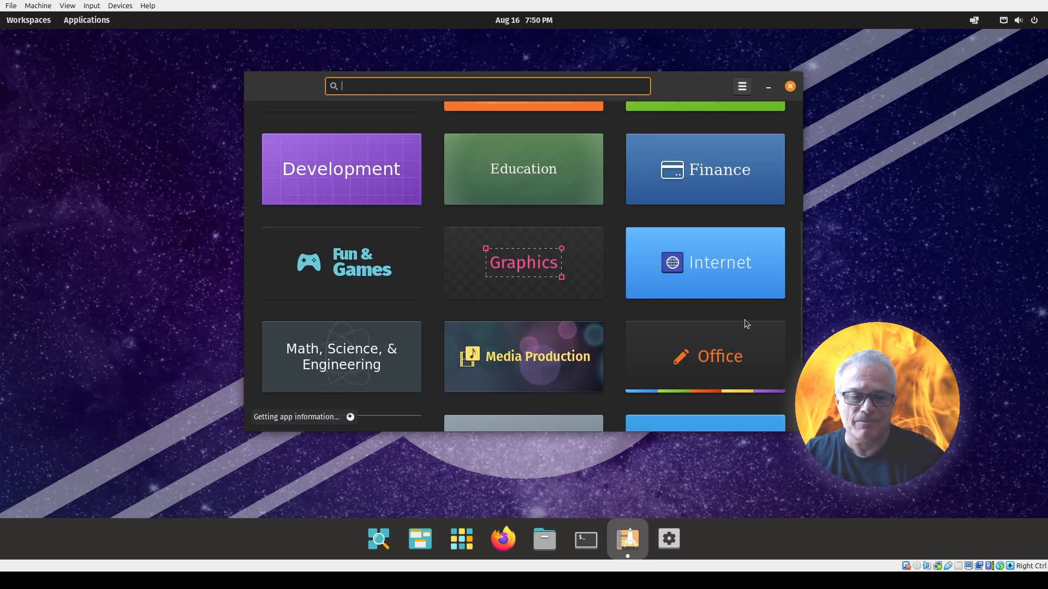
scroll("down", 3)
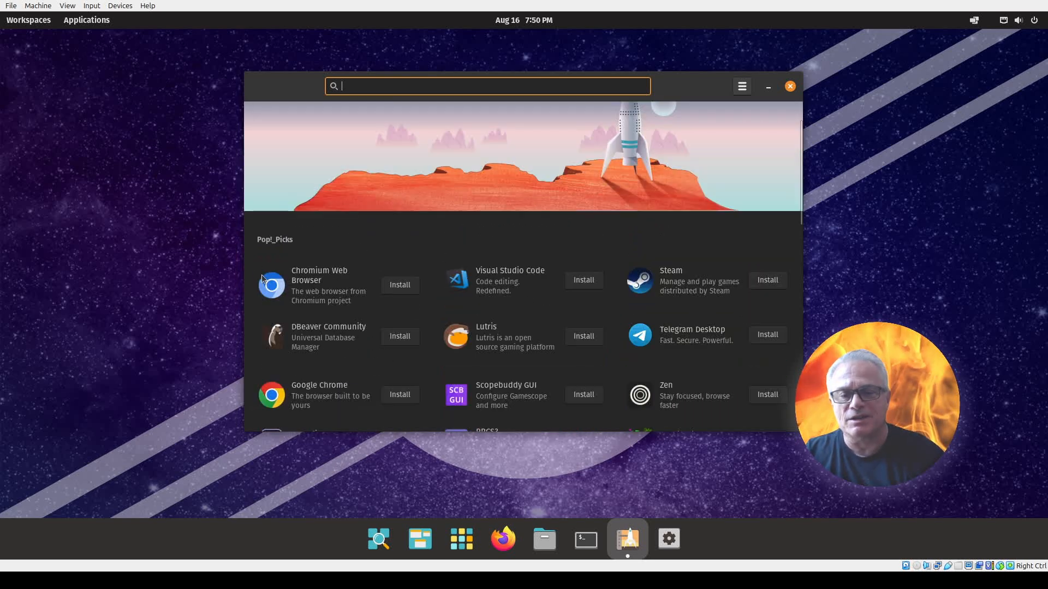
scroll("down", 3)
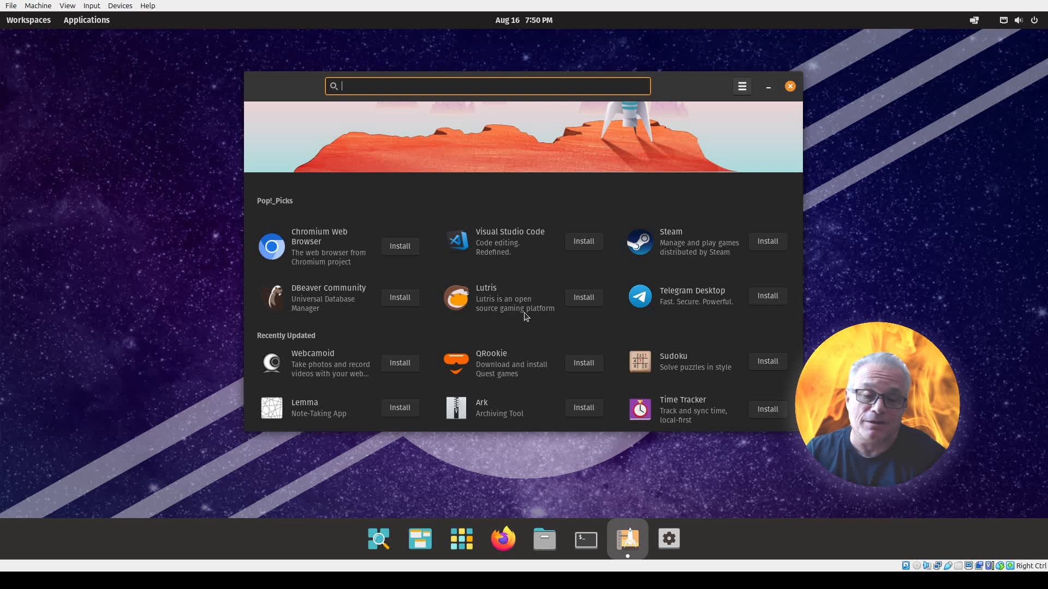
mouse_move(697, 241)
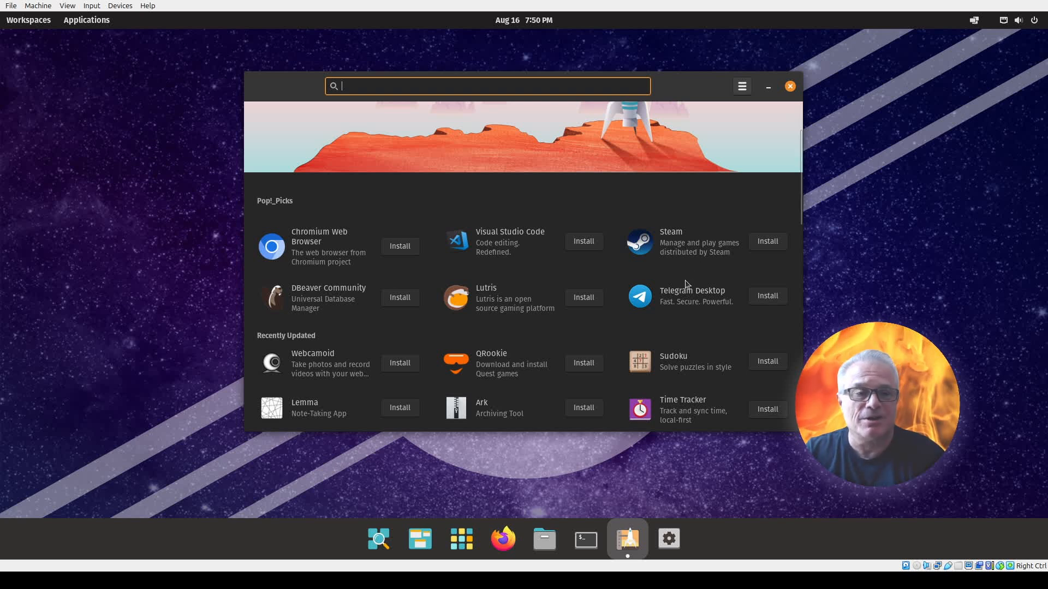
Close Pop!_Shop, open Settings, and view the Online Accounts then Sound pages
left_click(789, 86)
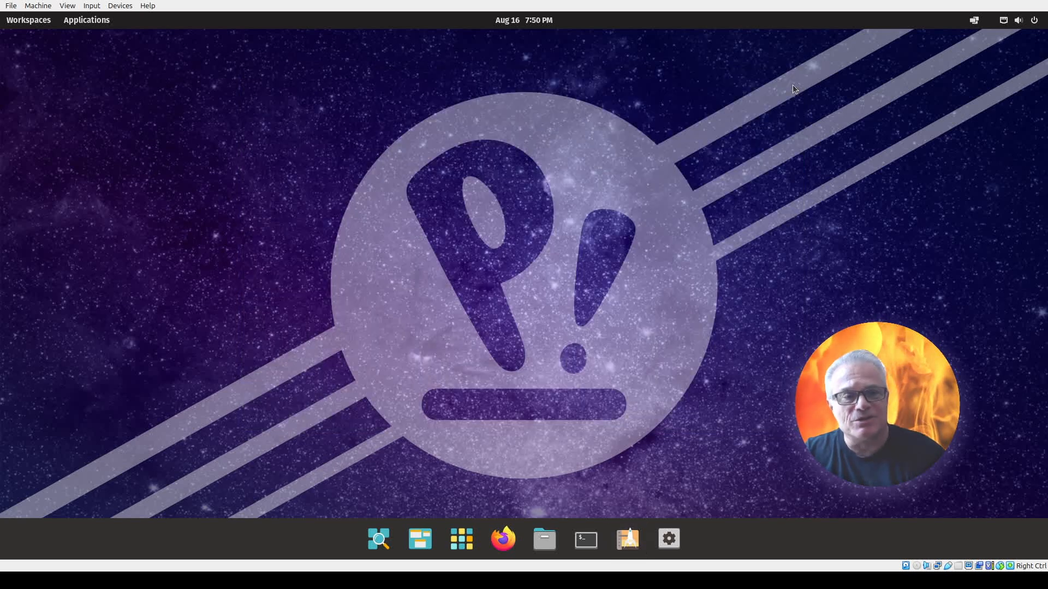
mouse_move(668, 539)
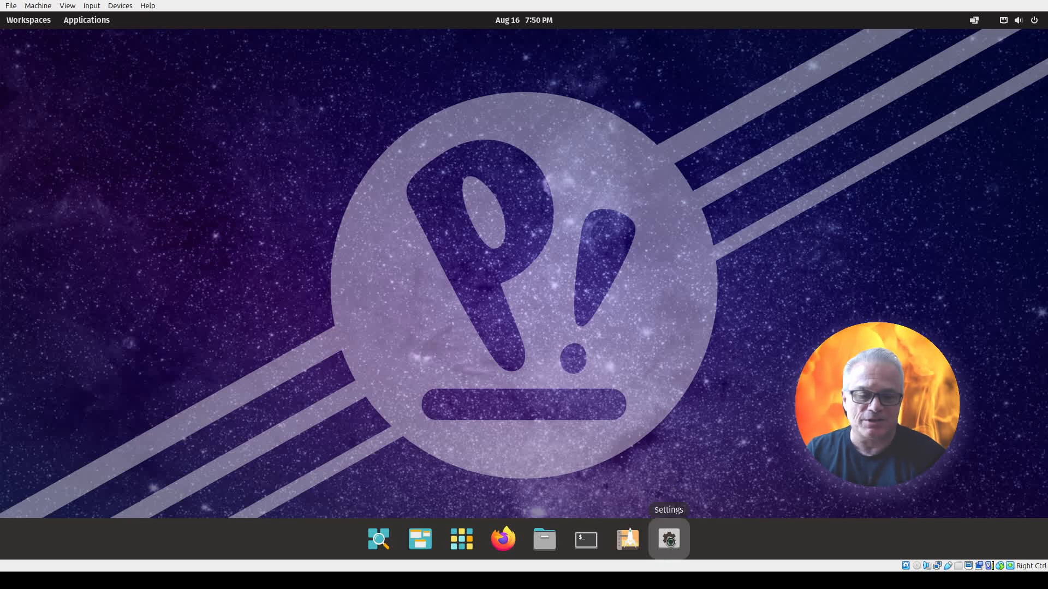
left_click(668, 539)
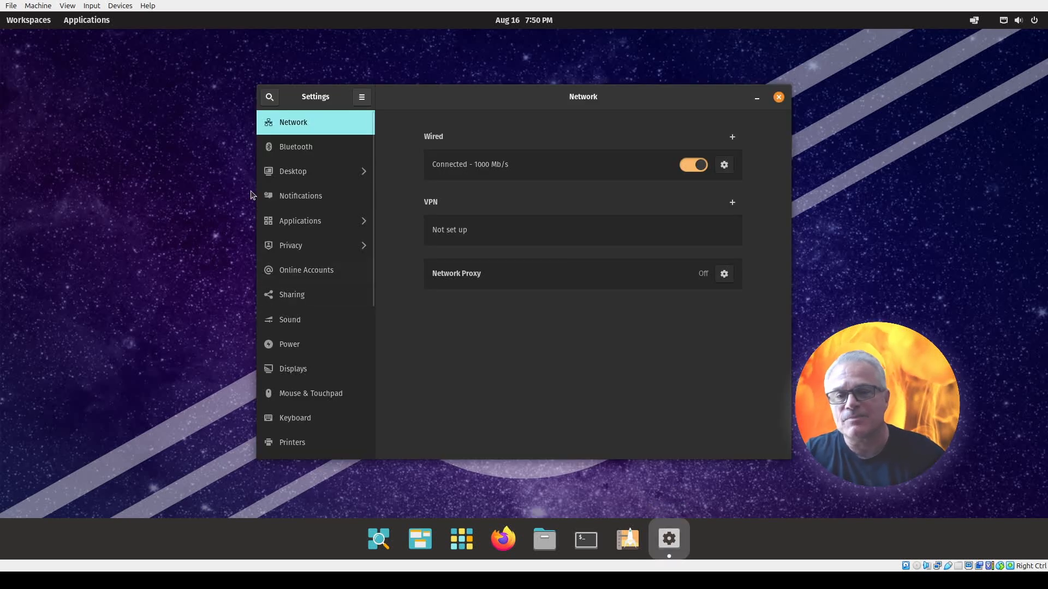
mouse_move(298, 260)
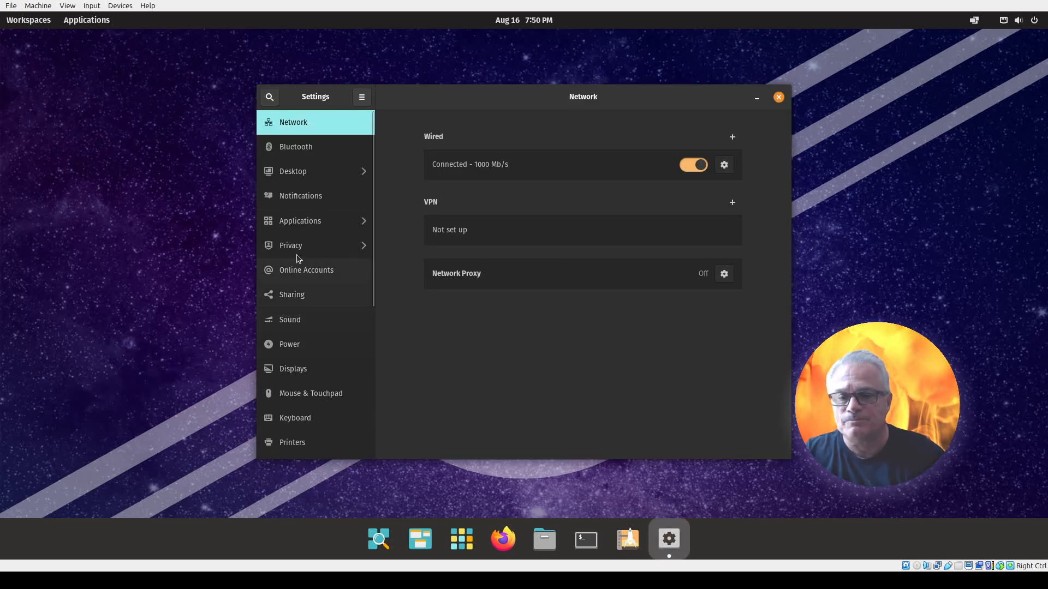
left_click(307, 270)
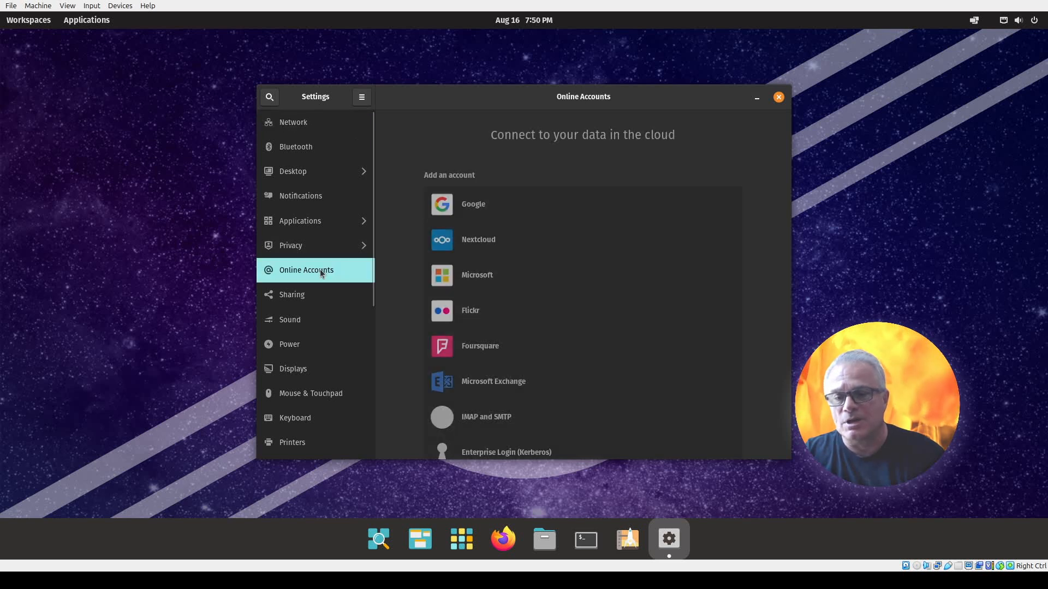
left_click(289, 319)
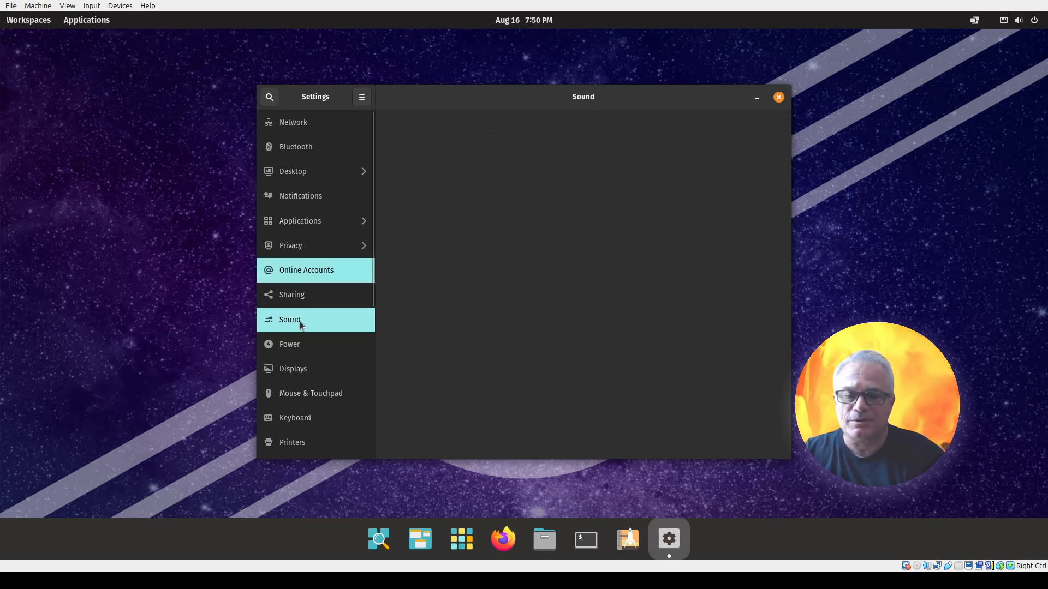
left_click(289, 319)
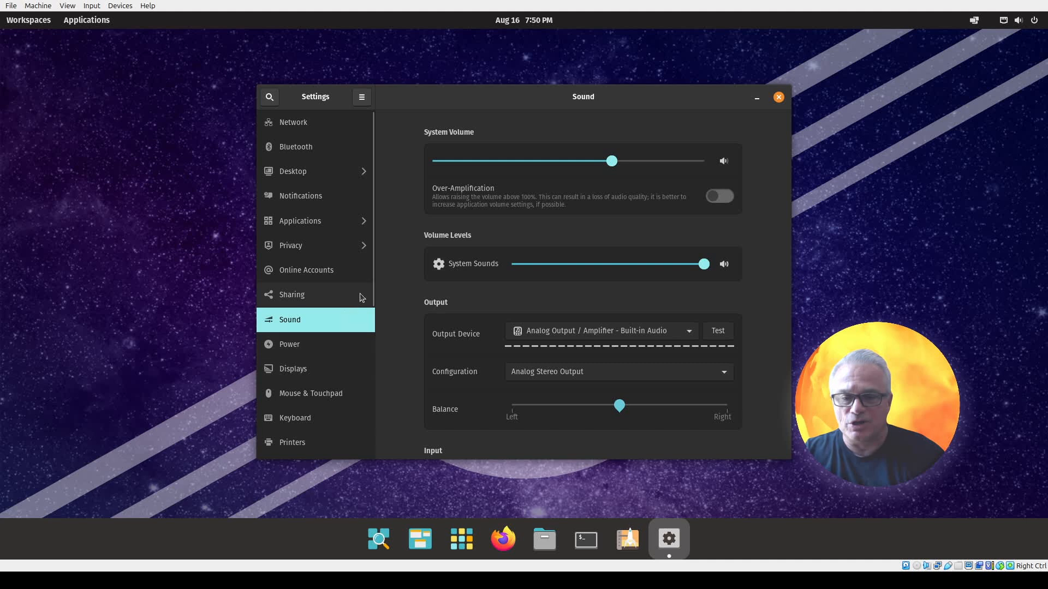
scroll("down", 3)
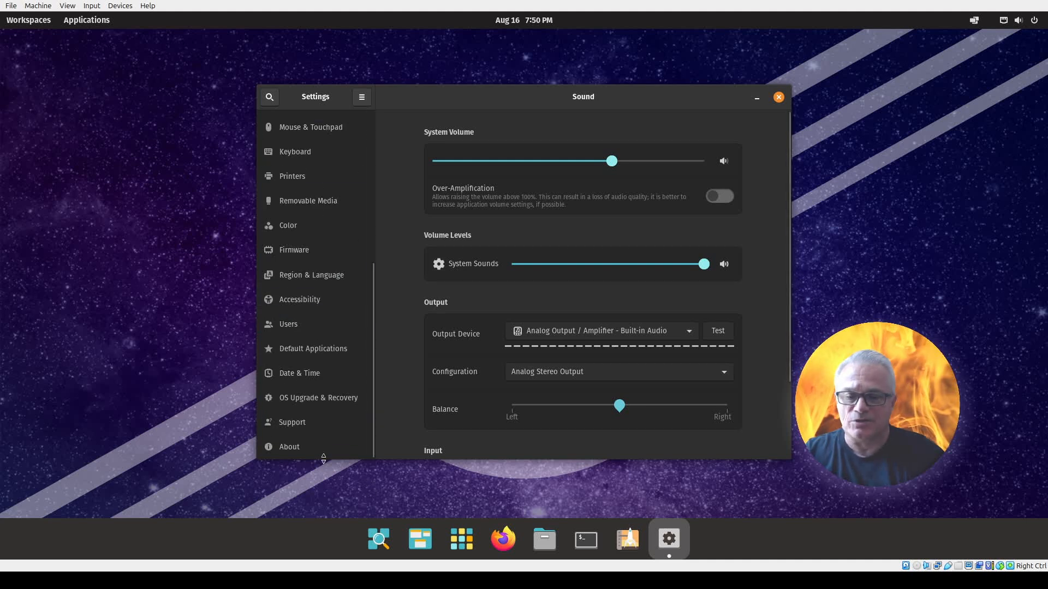
Open the About page in Settings to see the Pop!_OS 22.04 LTS hardware details
left_click(289, 446)
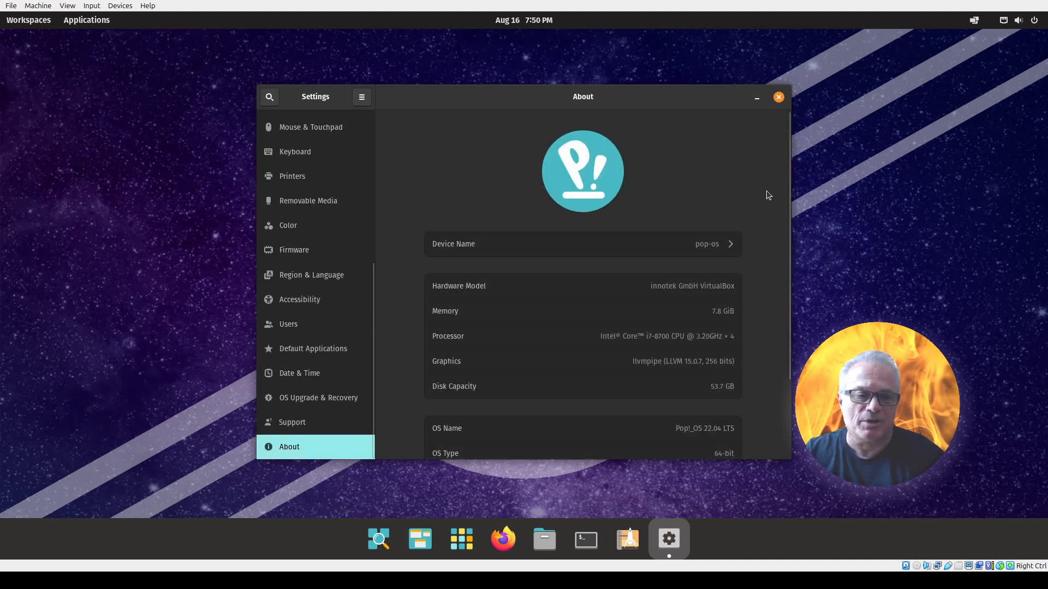
mouse_move(756, 257)
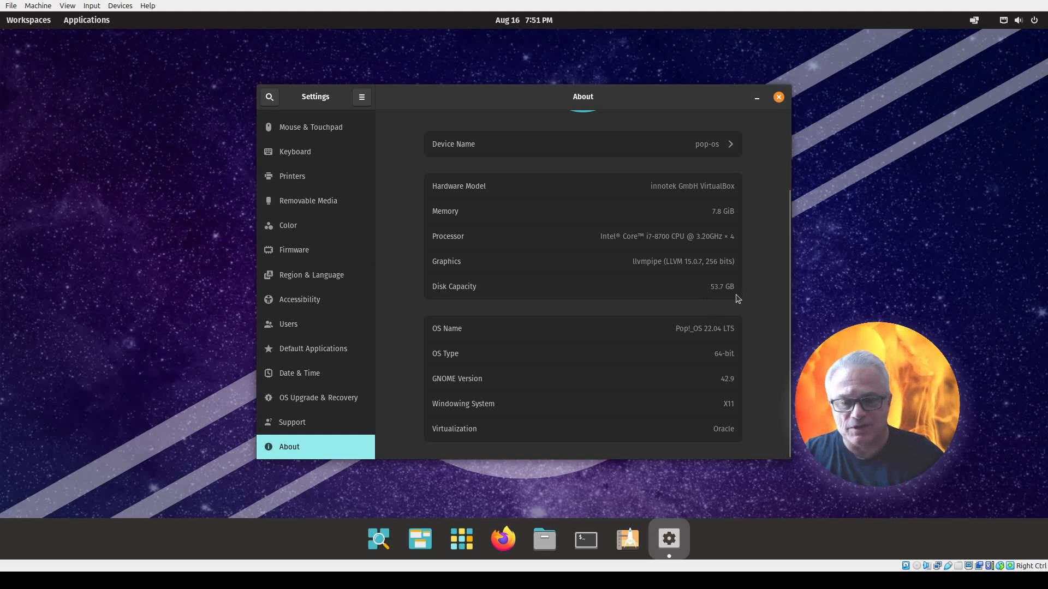
mouse_move(744, 342)
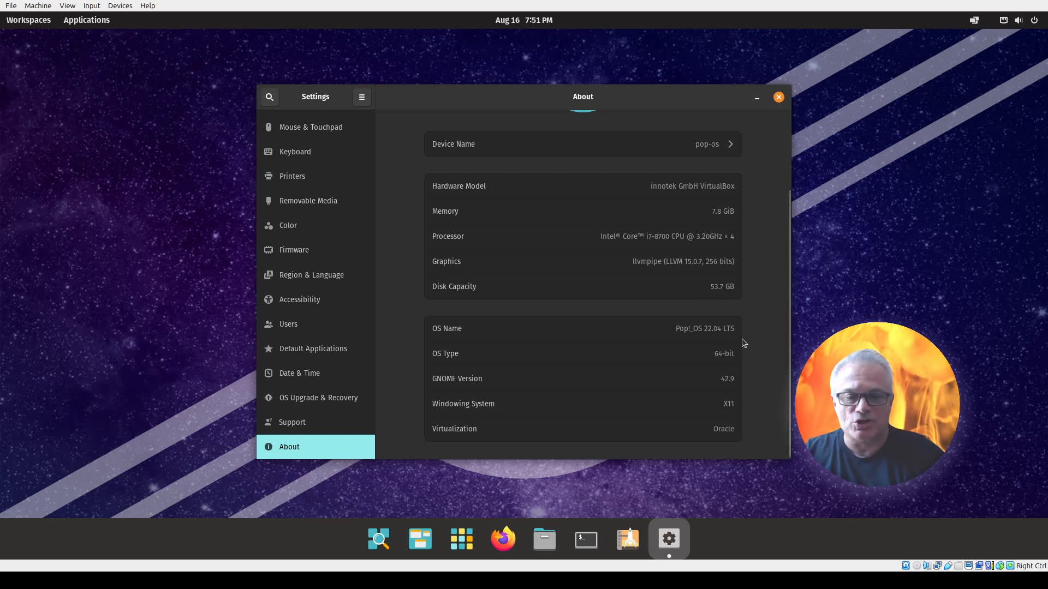
mouse_move(741, 391)
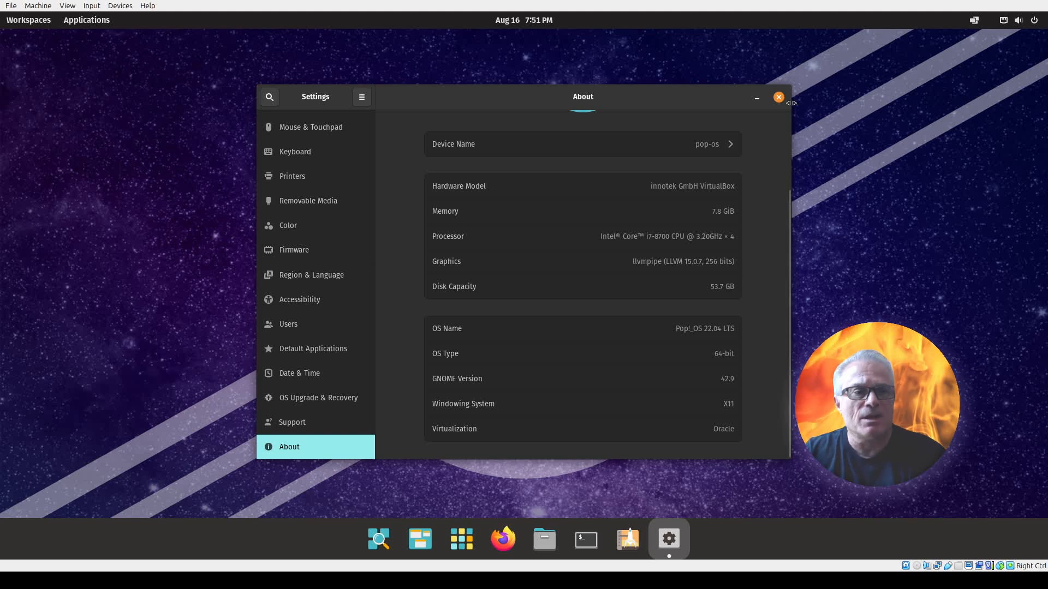
Close the Settings window to return to the empty desktop
left_click(777, 97)
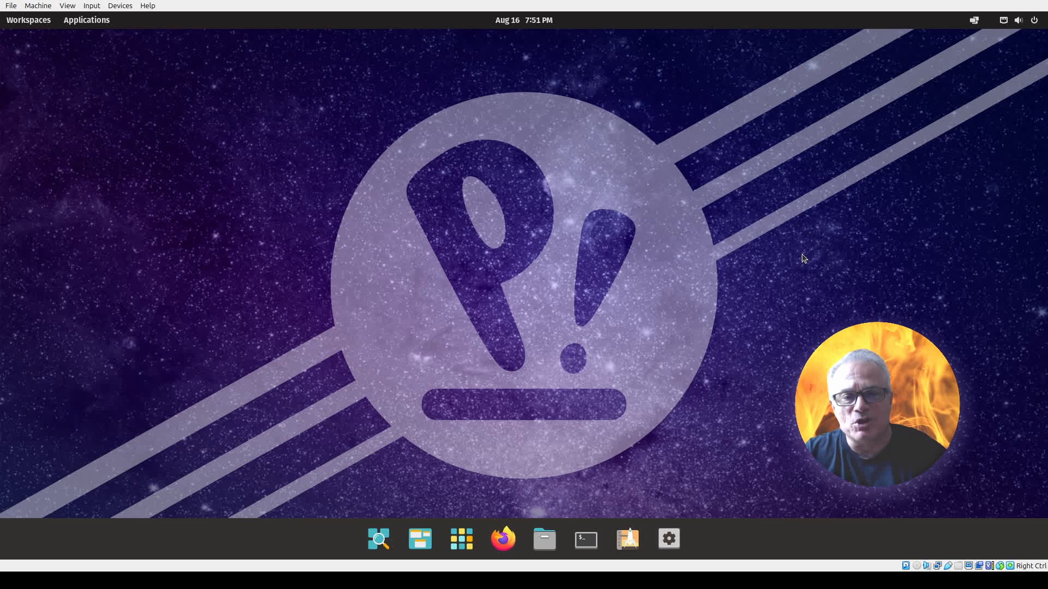
mouse_move(796, 310)
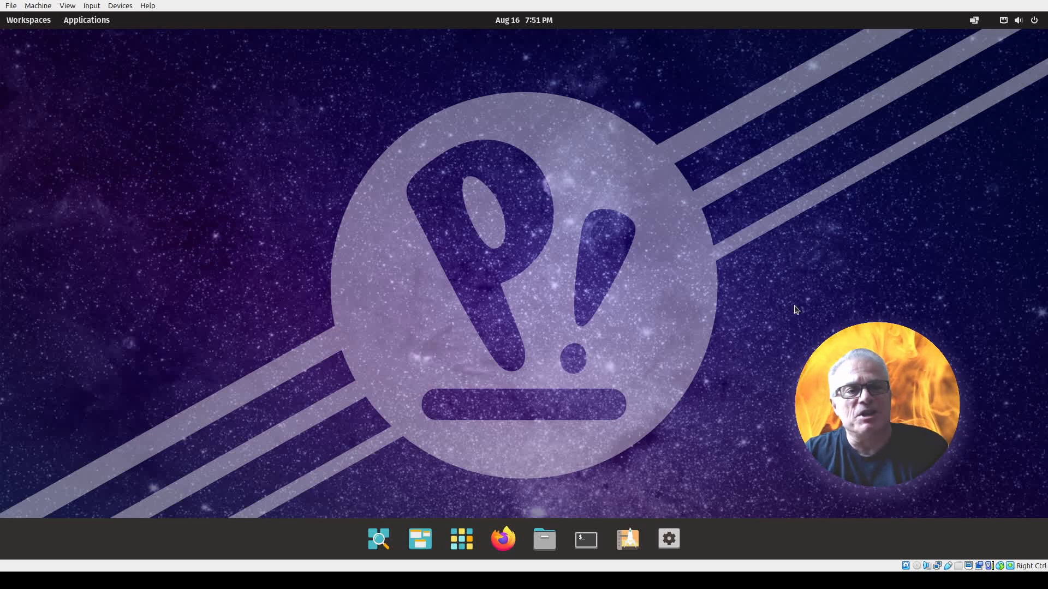